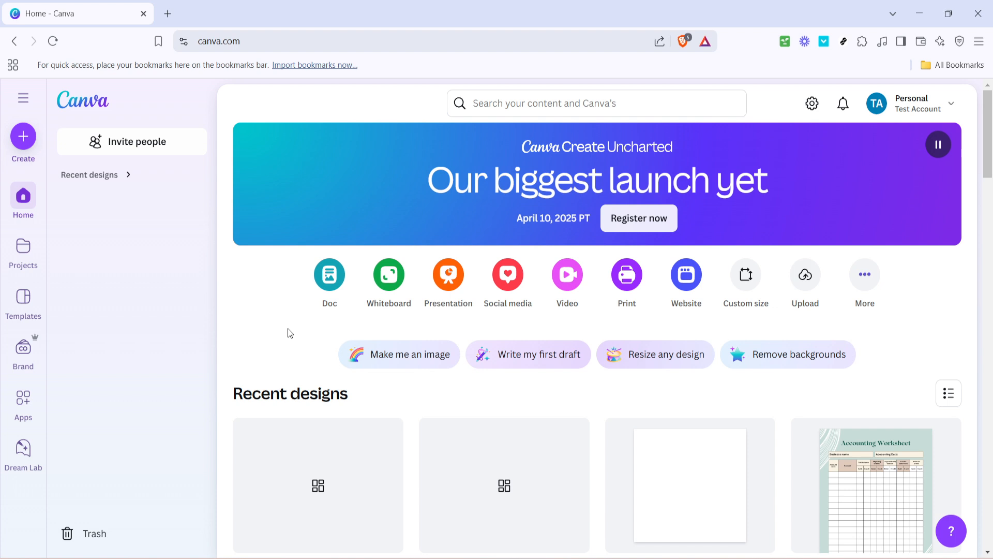
pyautogui.moveTo(314, 327)
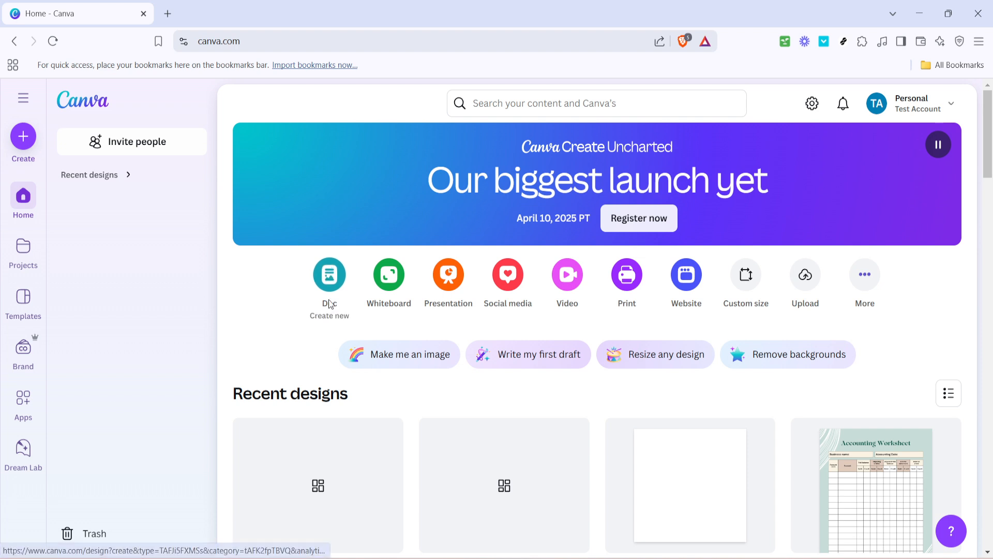
# Create a new blank Doc from the Canva home page.
pyautogui.click(330, 274)
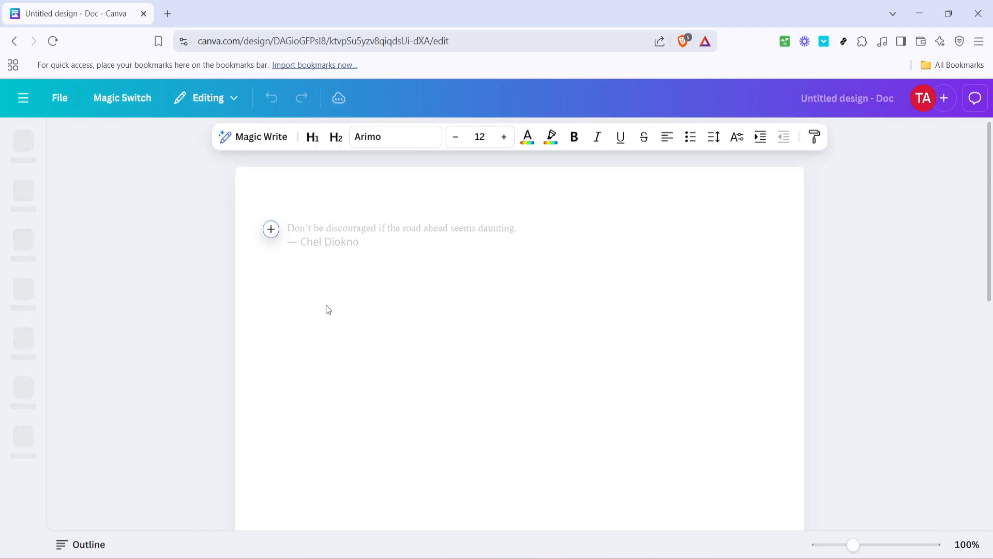
# Turn the Doc's first heading line into a numbered list item via Quick actions.
pyautogui.click(312, 137)
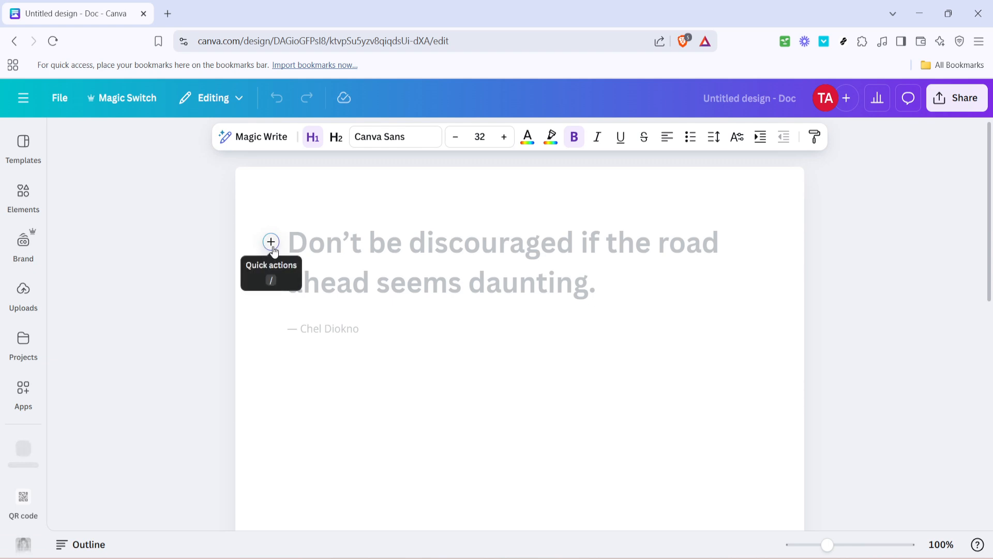
pyautogui.click(271, 243)
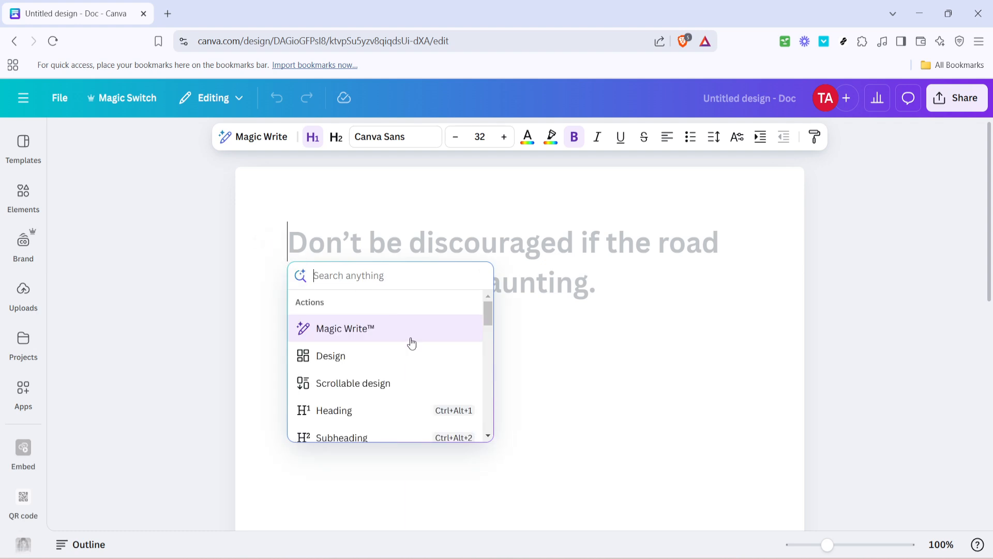
pyautogui.scroll(-3)
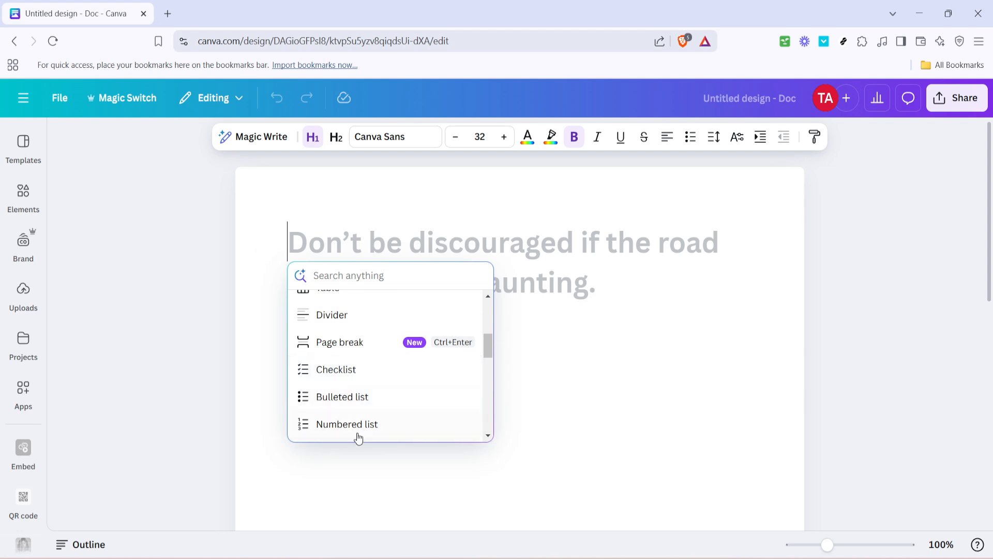
pyautogui.click(347, 423)
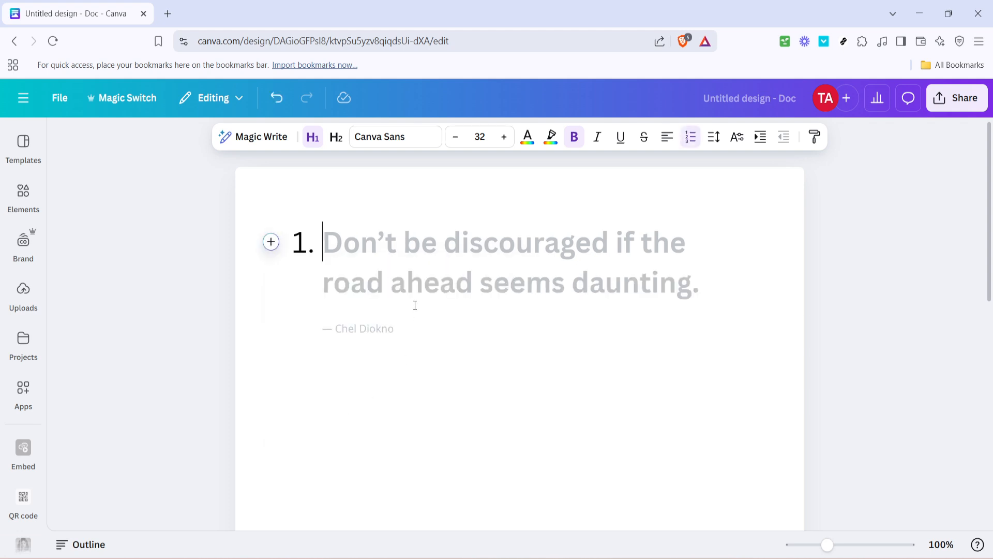
# Type 'One' and 'Two' as two numbered list items.
pyautogui.write('O')
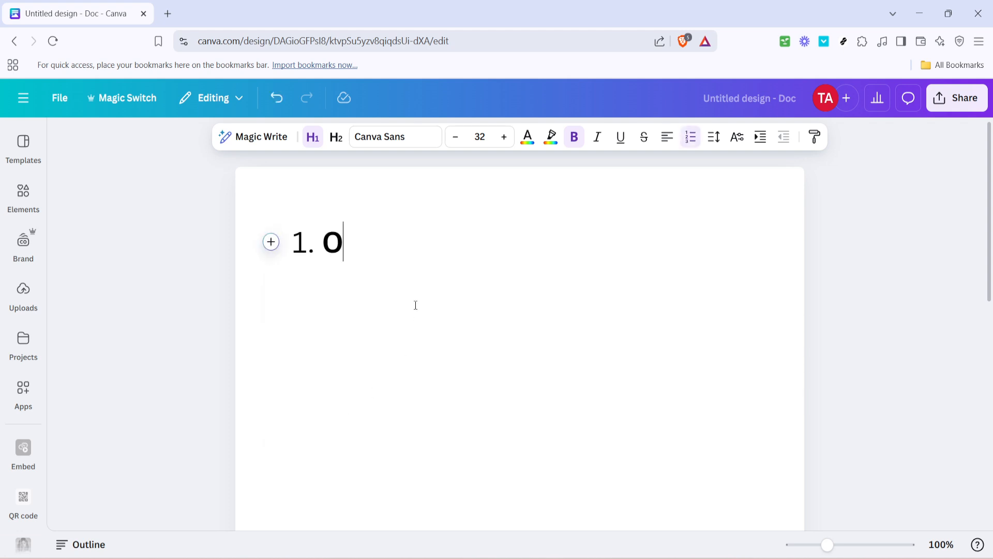
pyautogui.press('Enter')
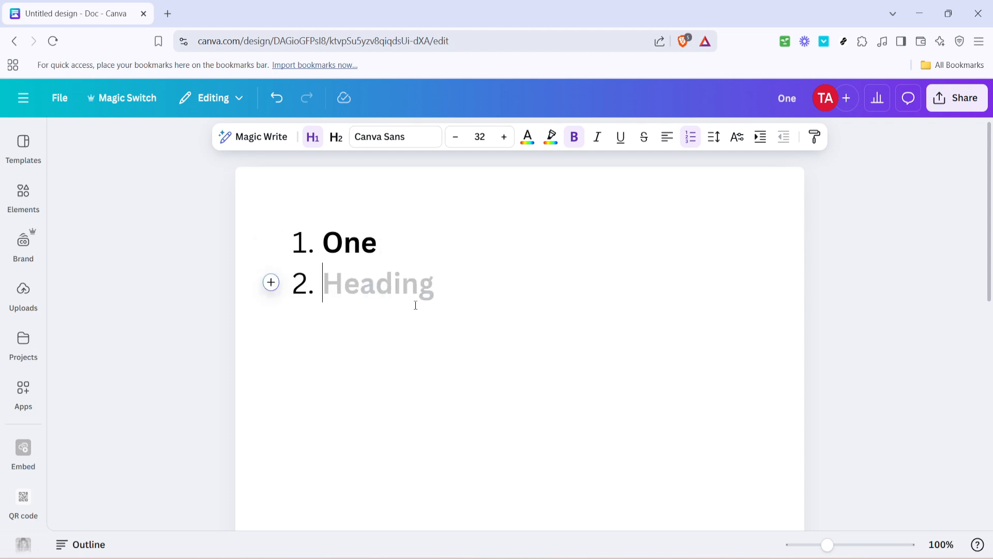
pyautogui.write('T')
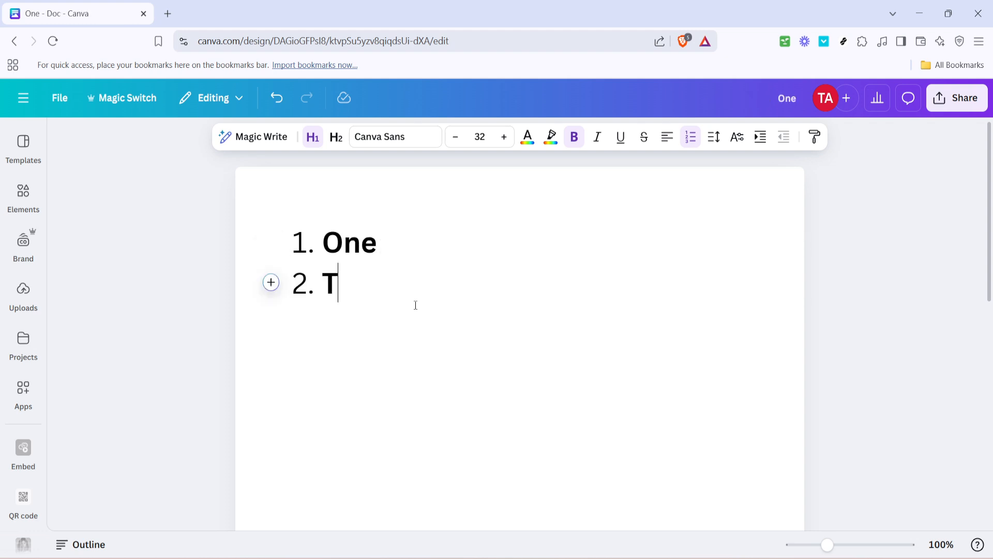
pyautogui.write('wo')
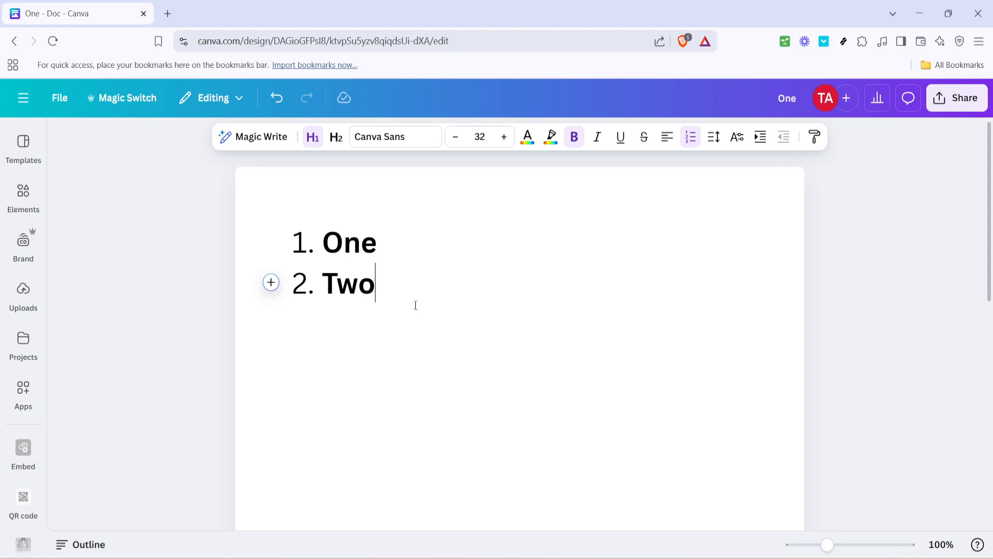
pyautogui.moveTo(437, 298)
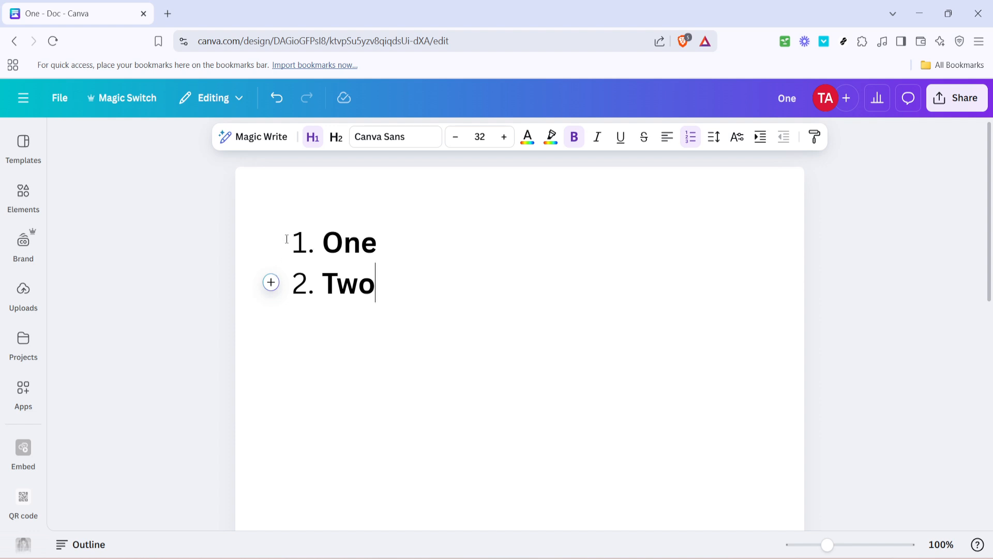
pyautogui.moveTo(270, 282)
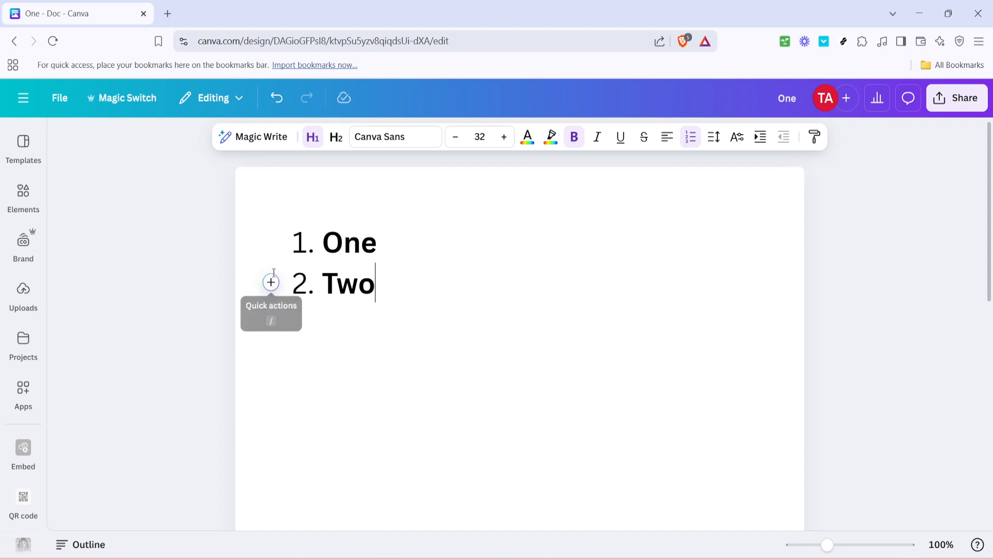
pyautogui.moveTo(311, 296)
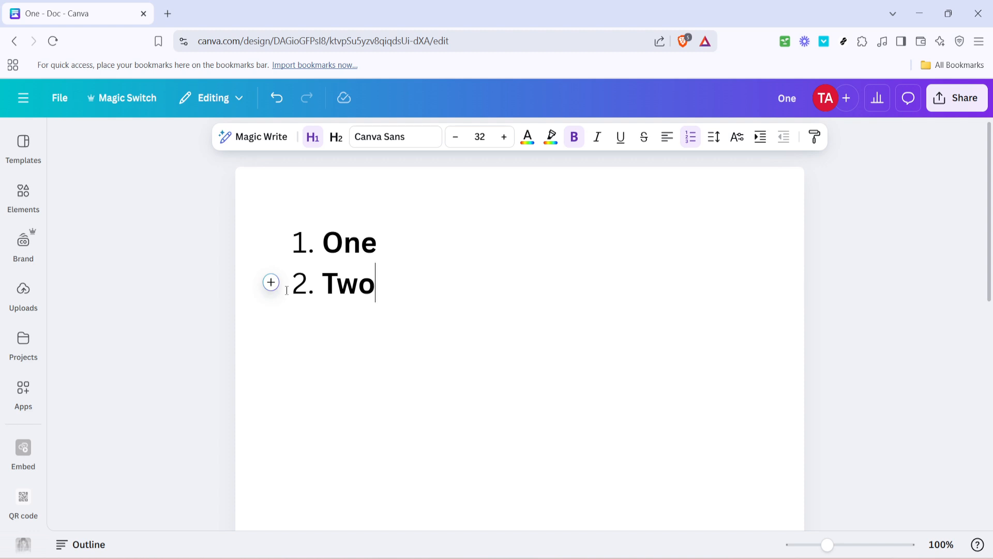
# Convert the second list line into an empty Checklist item above 'Two'.
pyautogui.click(270, 282)
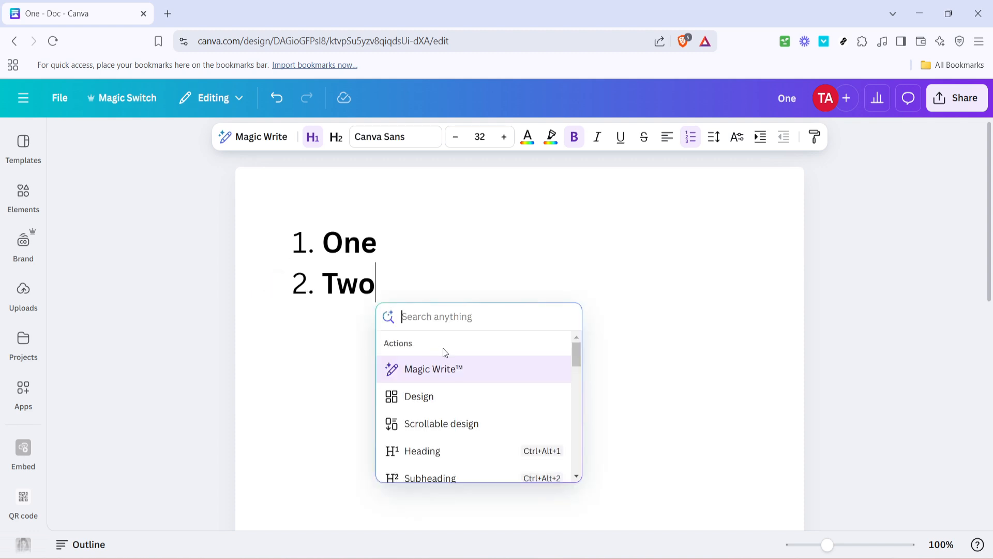
pyautogui.scroll(-3)
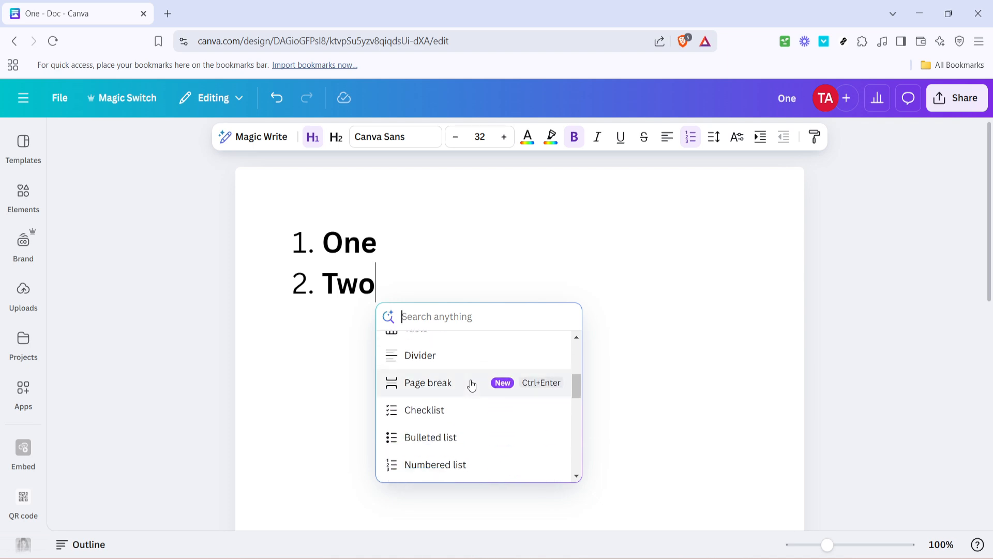
pyautogui.scroll(-3)
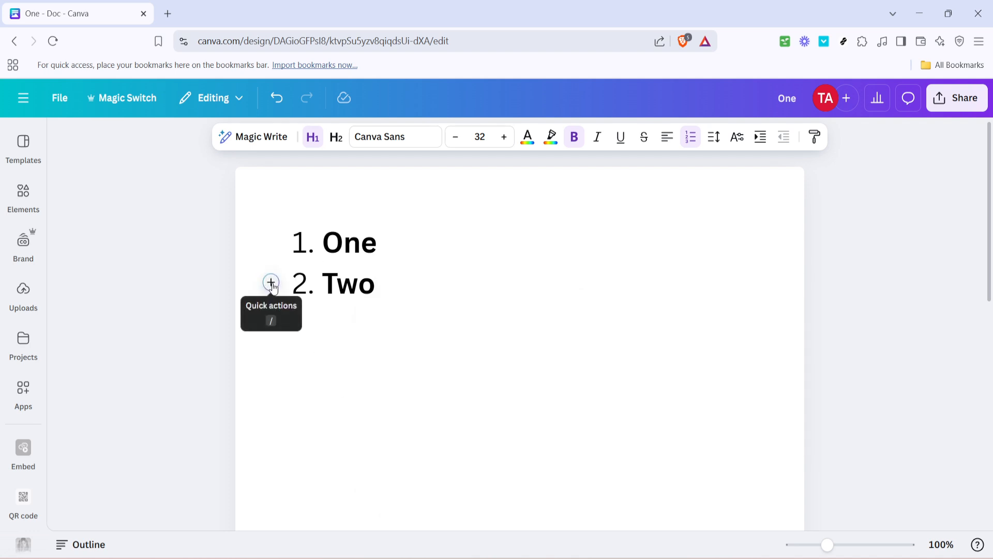
pyautogui.click(271, 283)
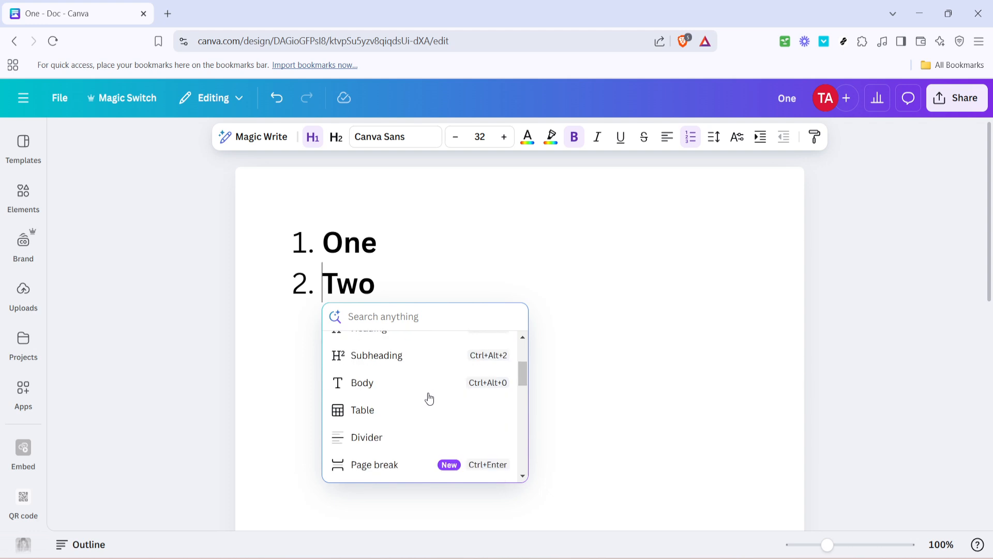
pyautogui.scroll(-3)
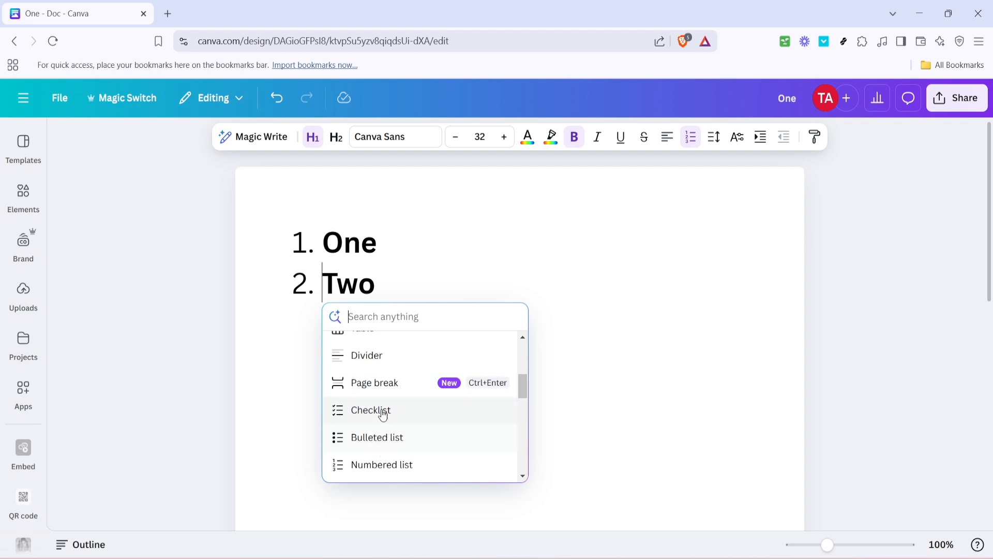
pyautogui.click(370, 410)
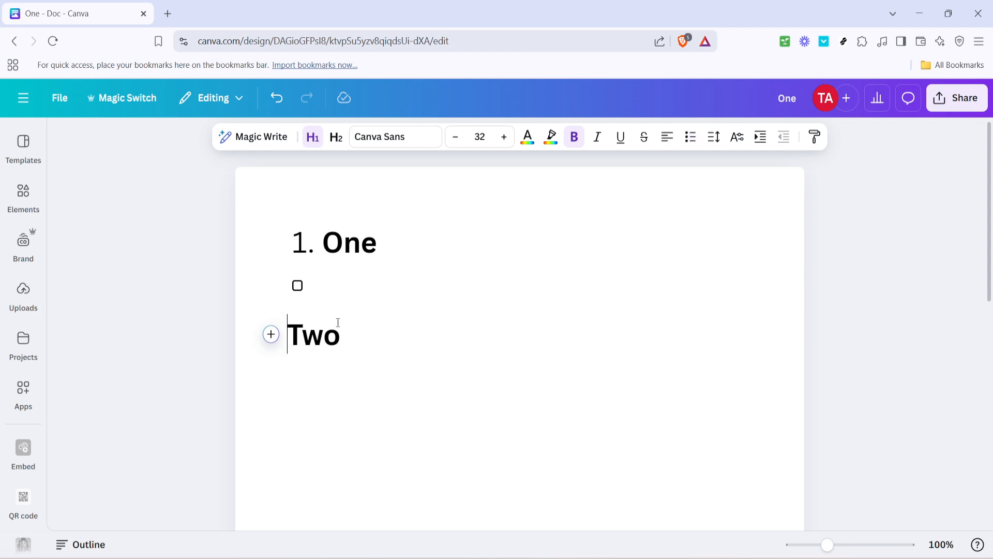
# Delete the empty checkbox line and join 'Two' onto item 1, reading '1. One Two'.
pyautogui.click(690, 136)
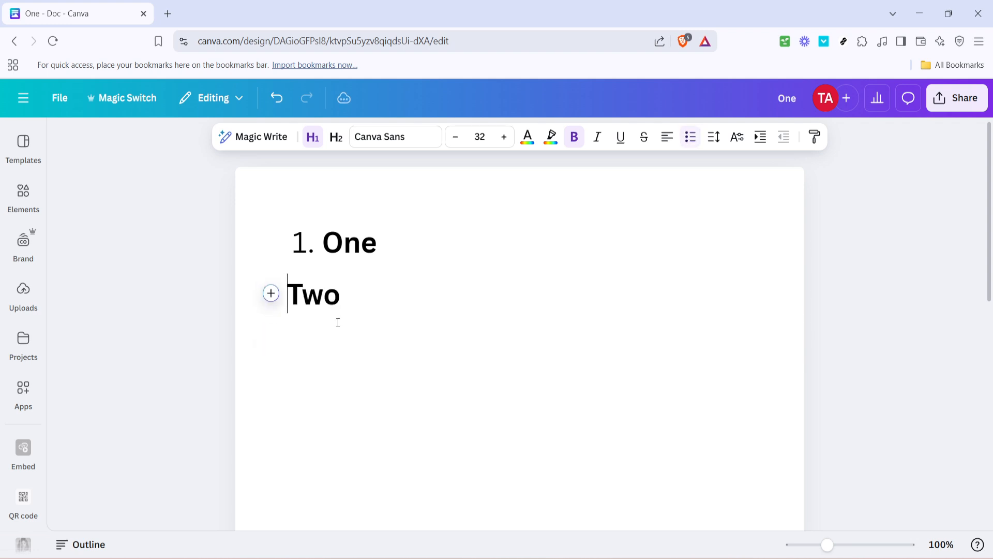
pyautogui.press('Backspace')
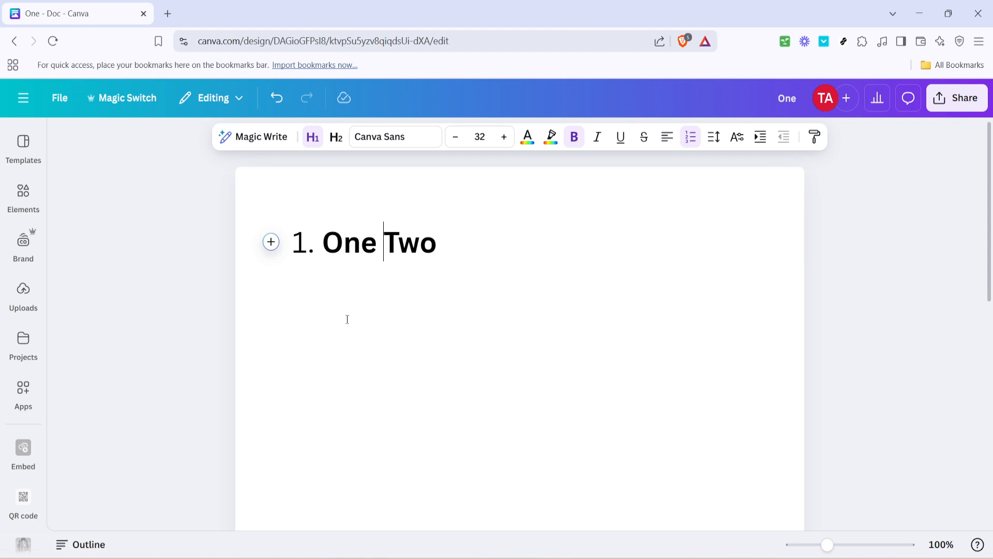
pyautogui.press('Backspace')
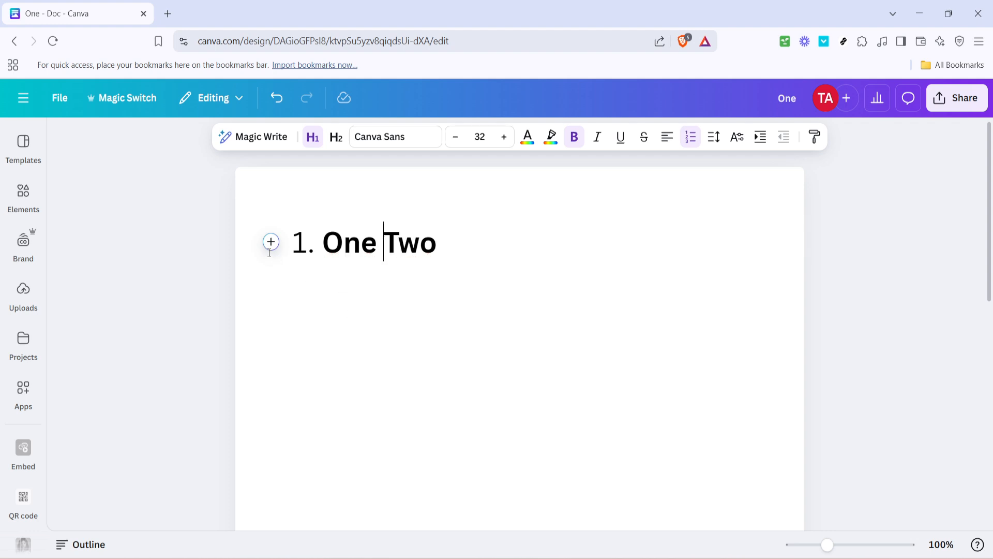
pyautogui.click(270, 242)
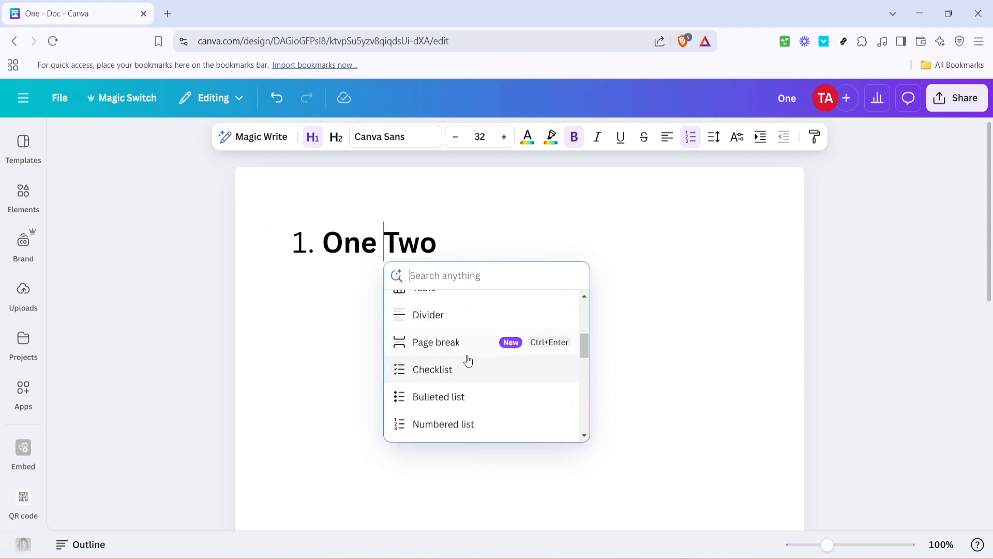
pyautogui.click(438, 397)
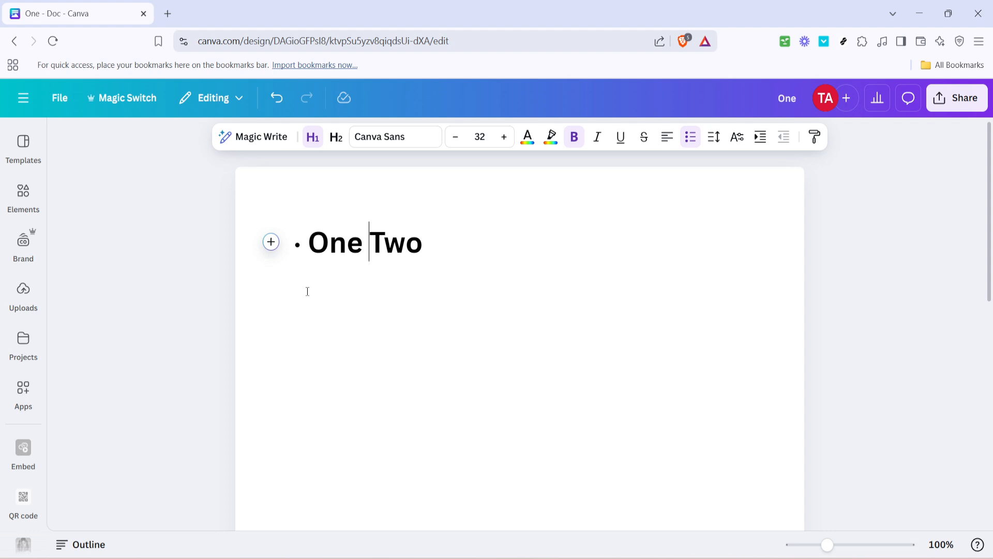
pyautogui.moveTo(286, 246)
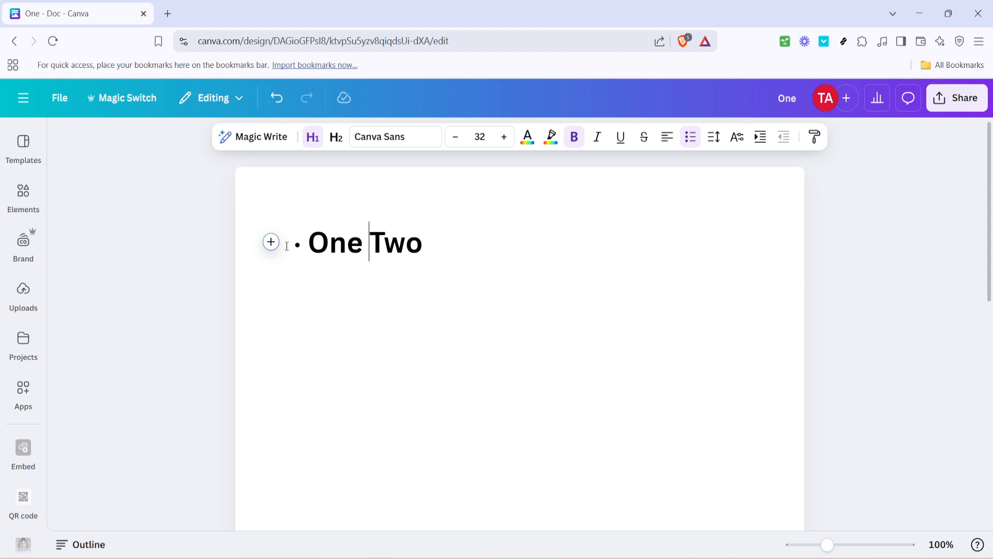
pyautogui.click(271, 242)
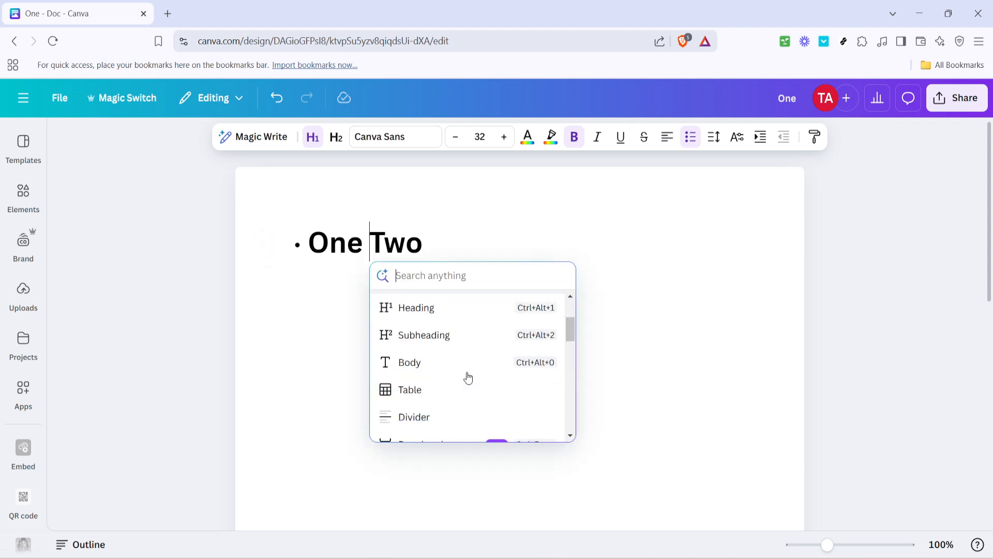
pyautogui.scroll(-3)
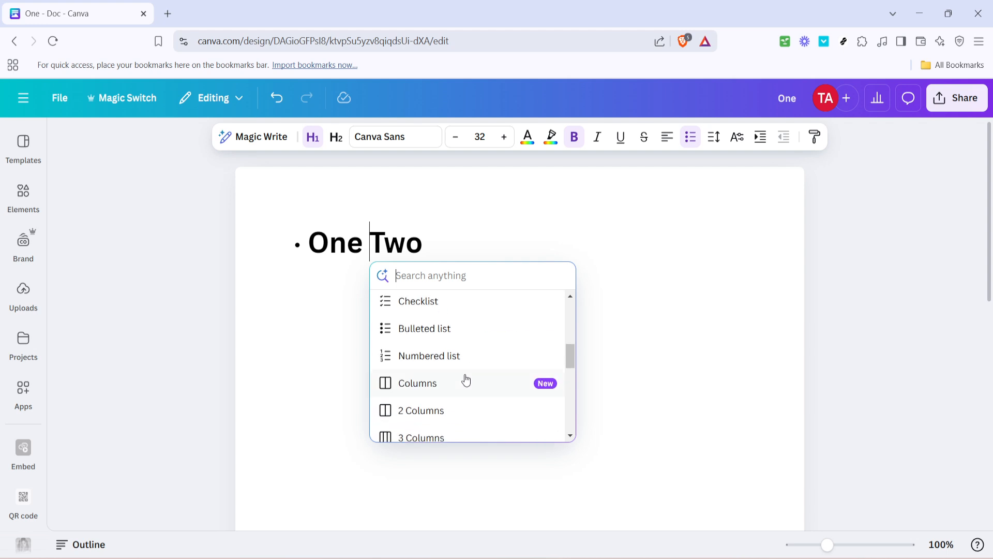
pyautogui.click(429, 355)
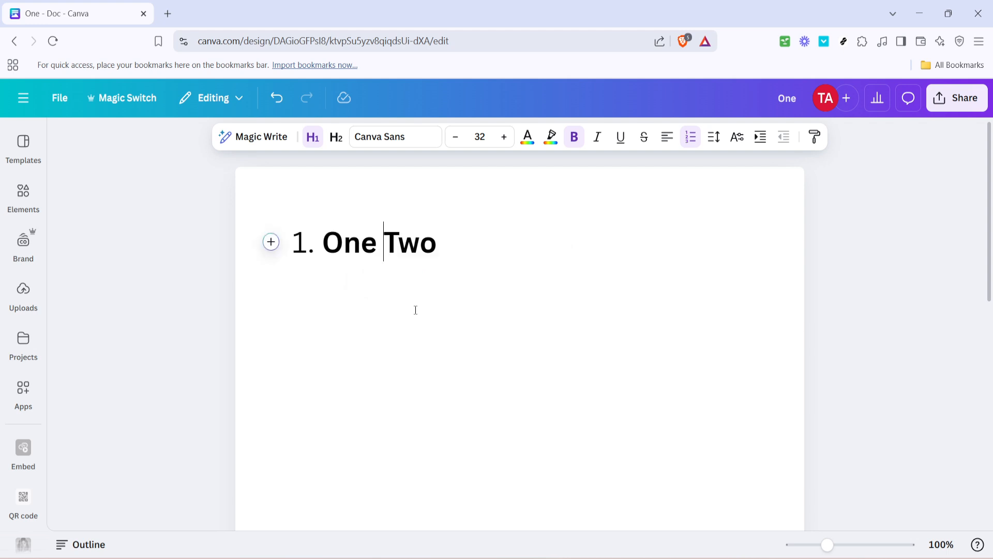